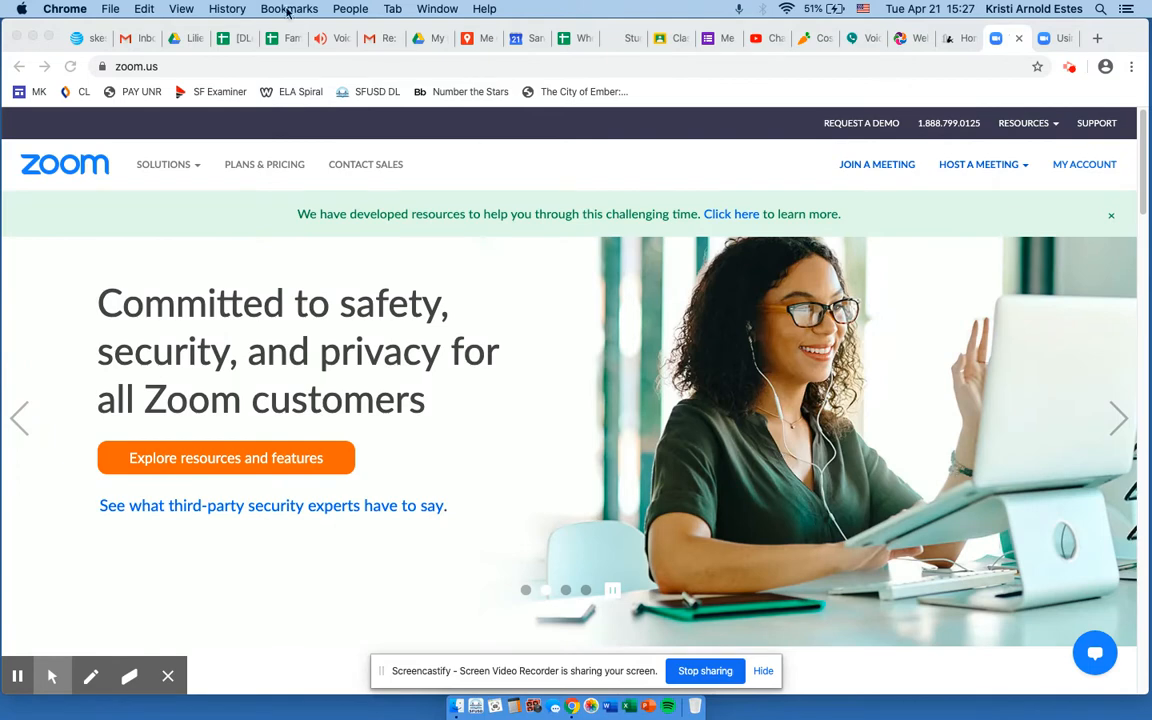
mouse_move(150, 61)
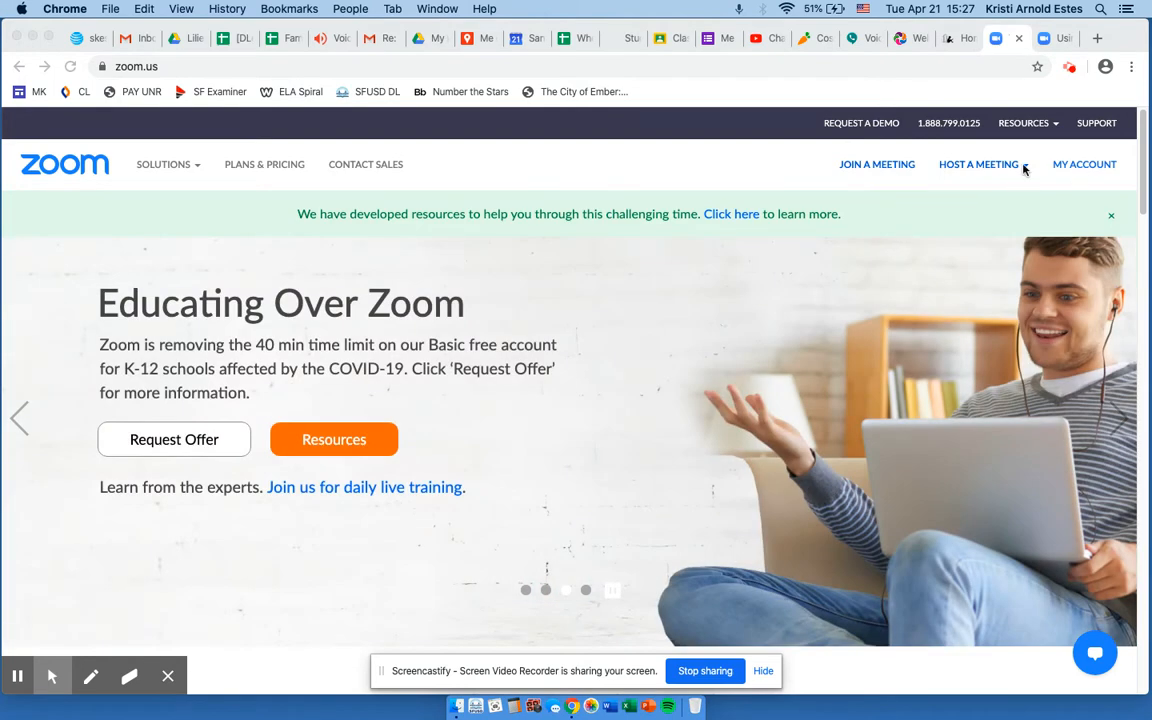
mouse_move(1085, 168)
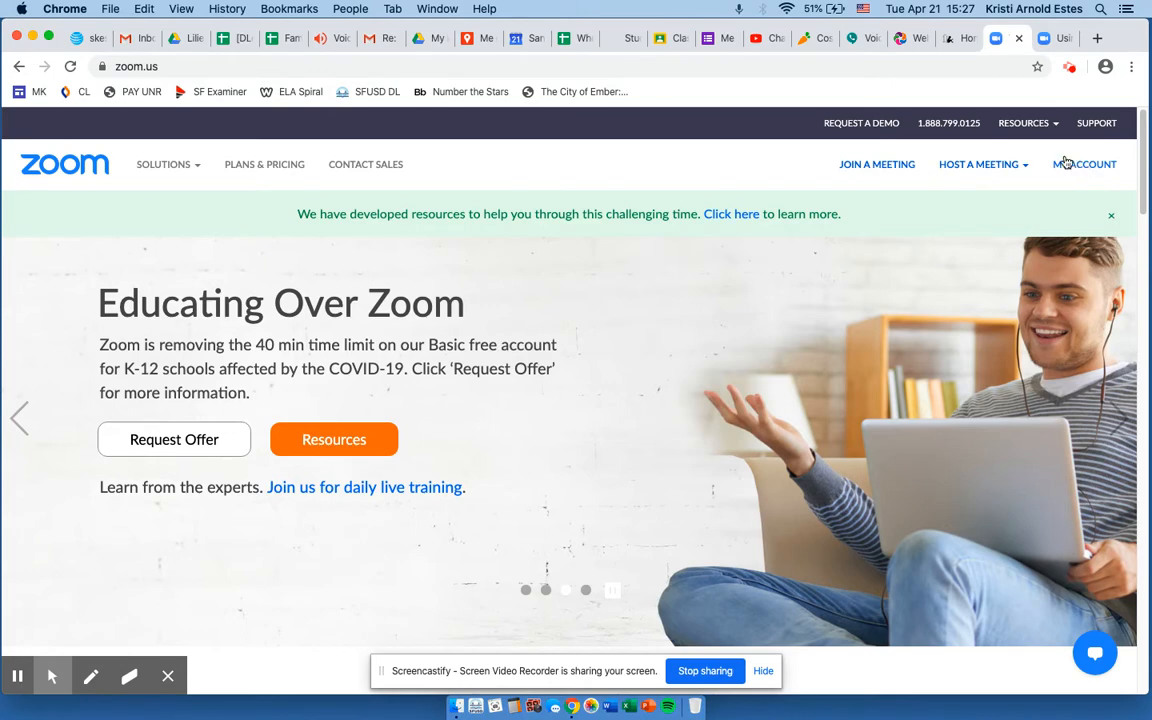
Go to My Account to load the user's Zoom profile details page.
left_click(1084, 164)
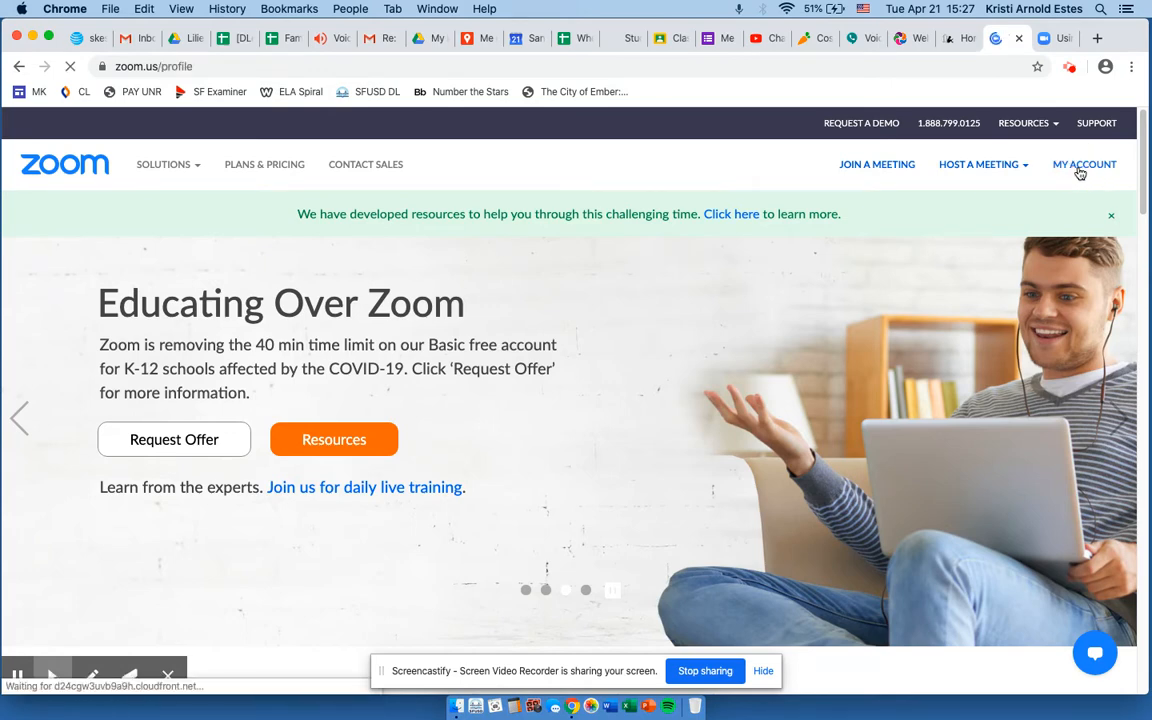
left_click(1084, 164)
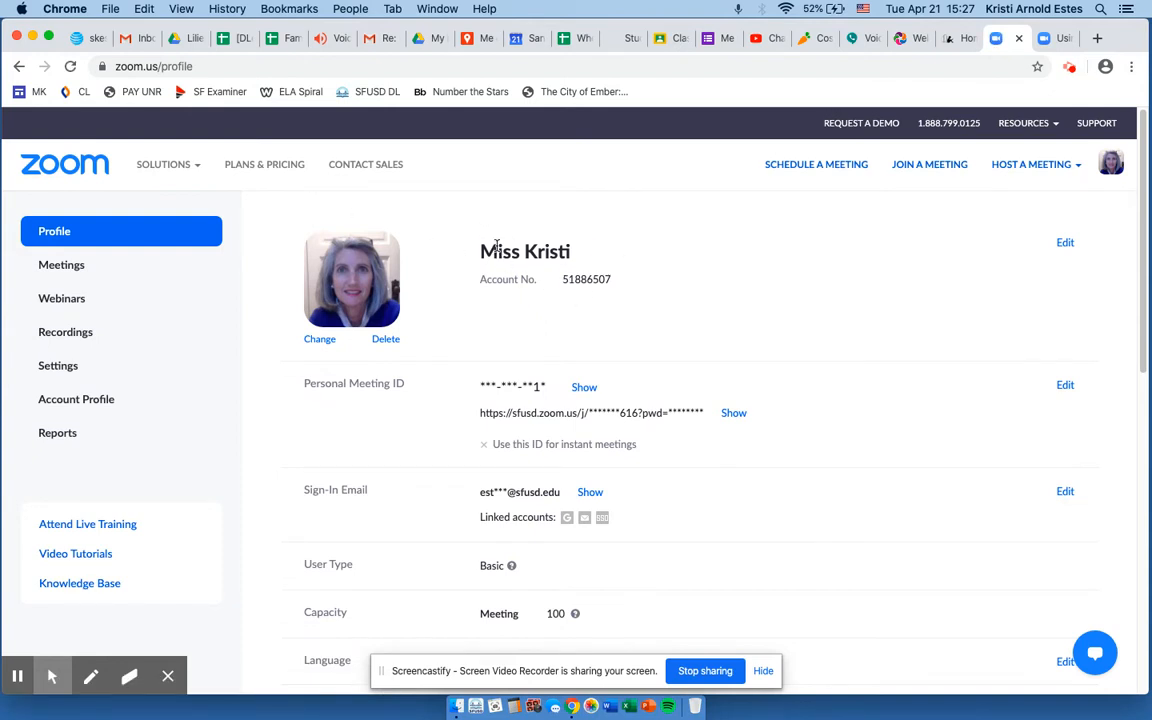
mouse_move(57, 366)
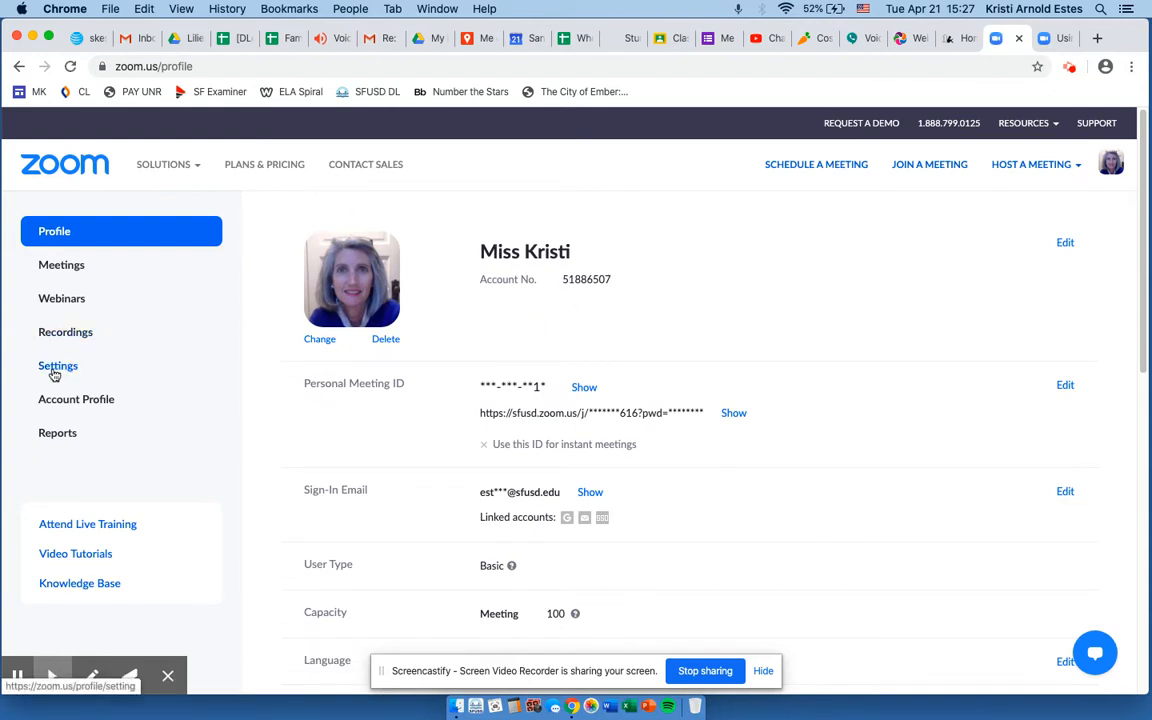
Open Settings and scroll down to the In Meeting (Basic) annotation and whiteboard options.
left_click(58, 365)
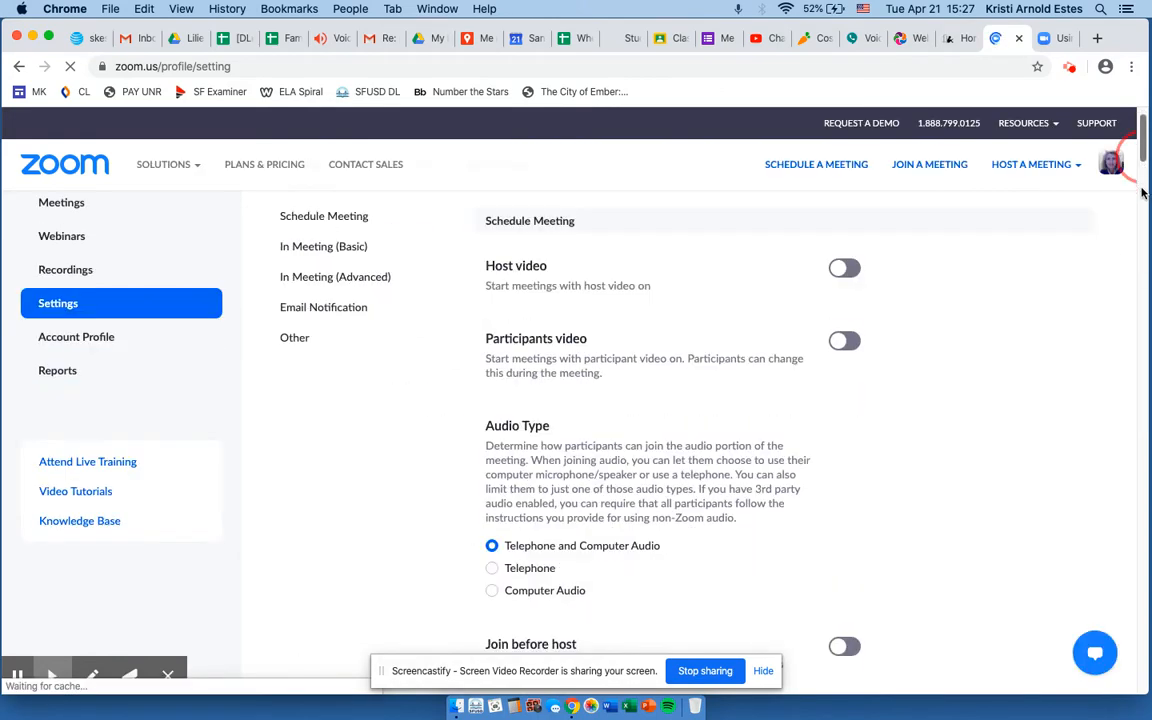
scroll("down", 3)
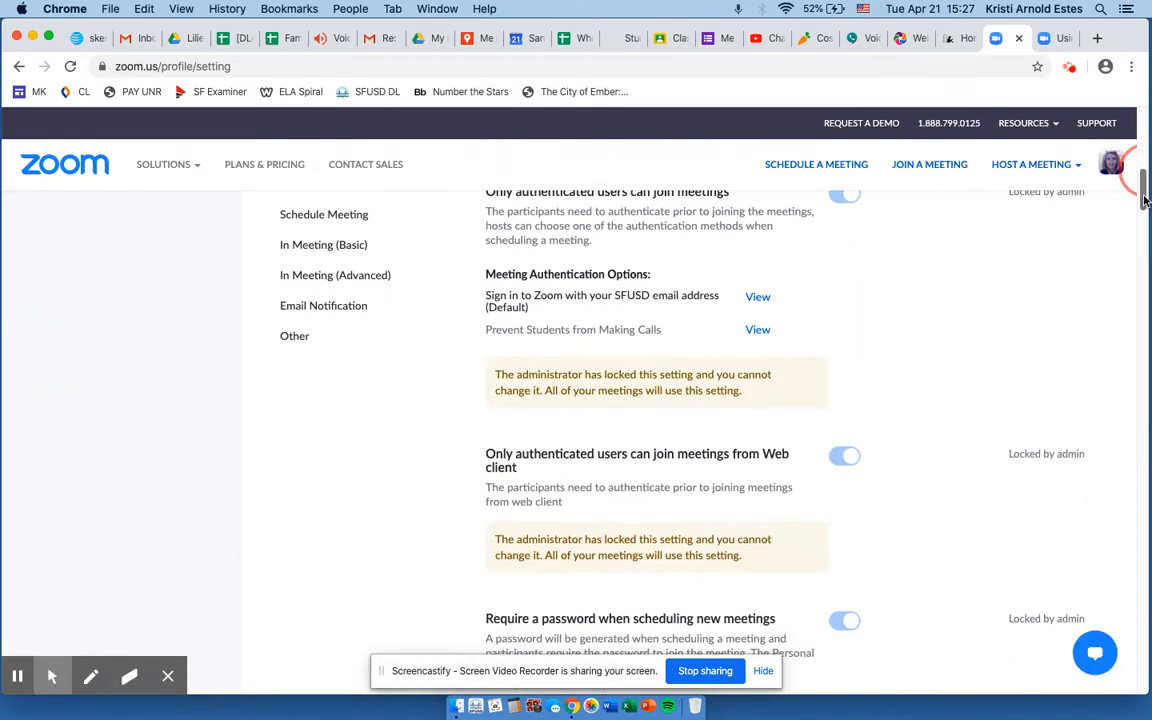
scroll("down", 3)
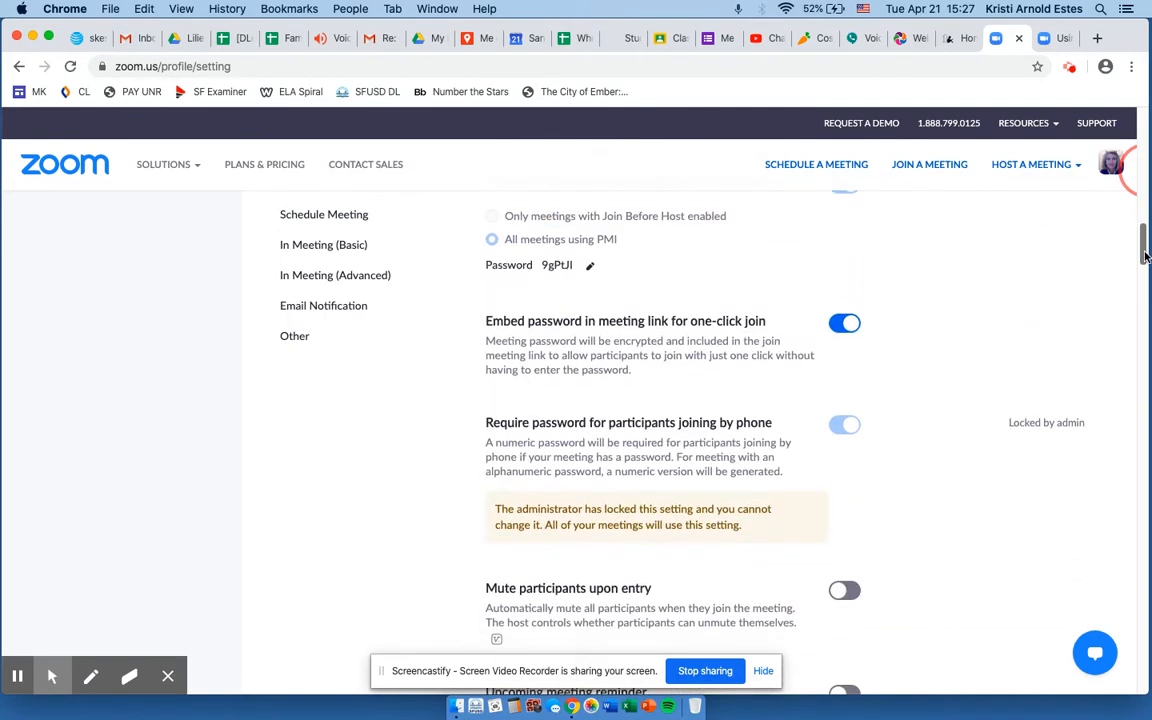
scroll("down", 3)
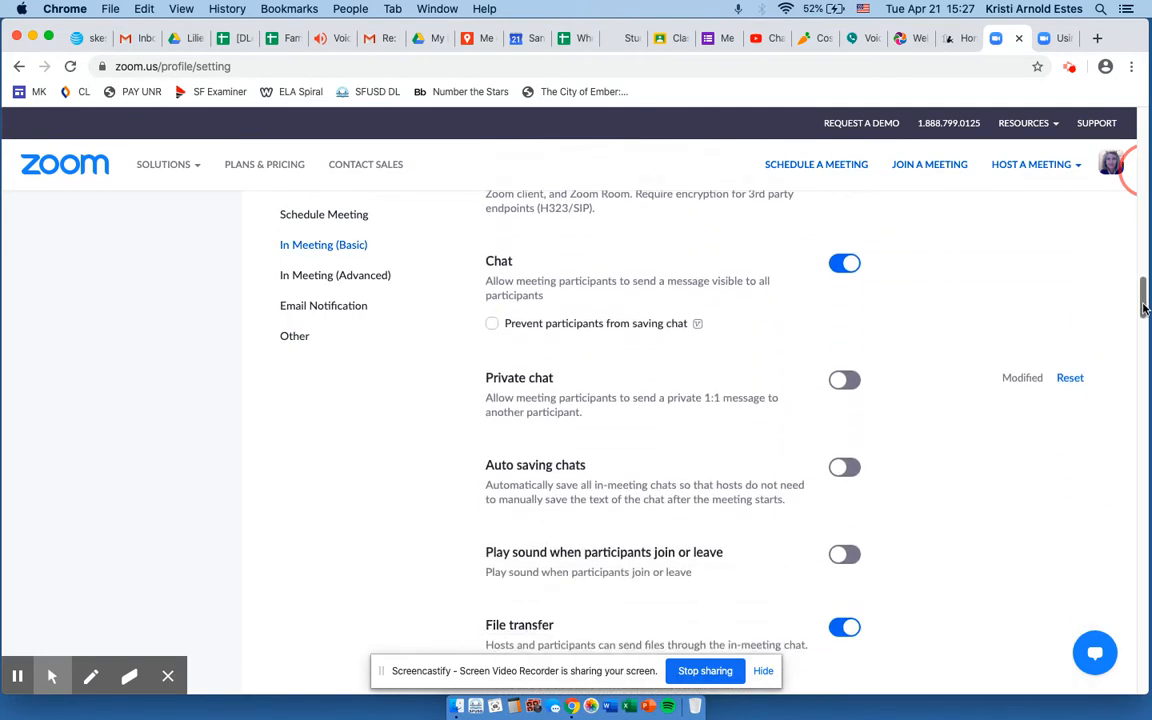
scroll("down", 3)
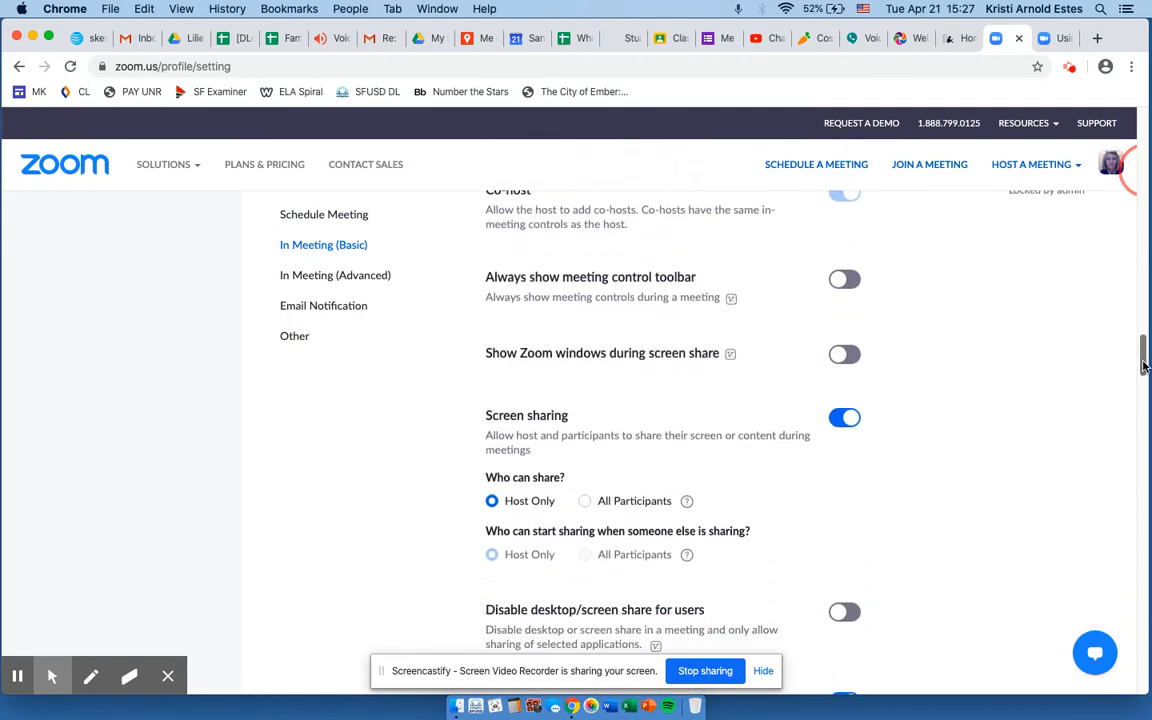
scroll("down", 3)
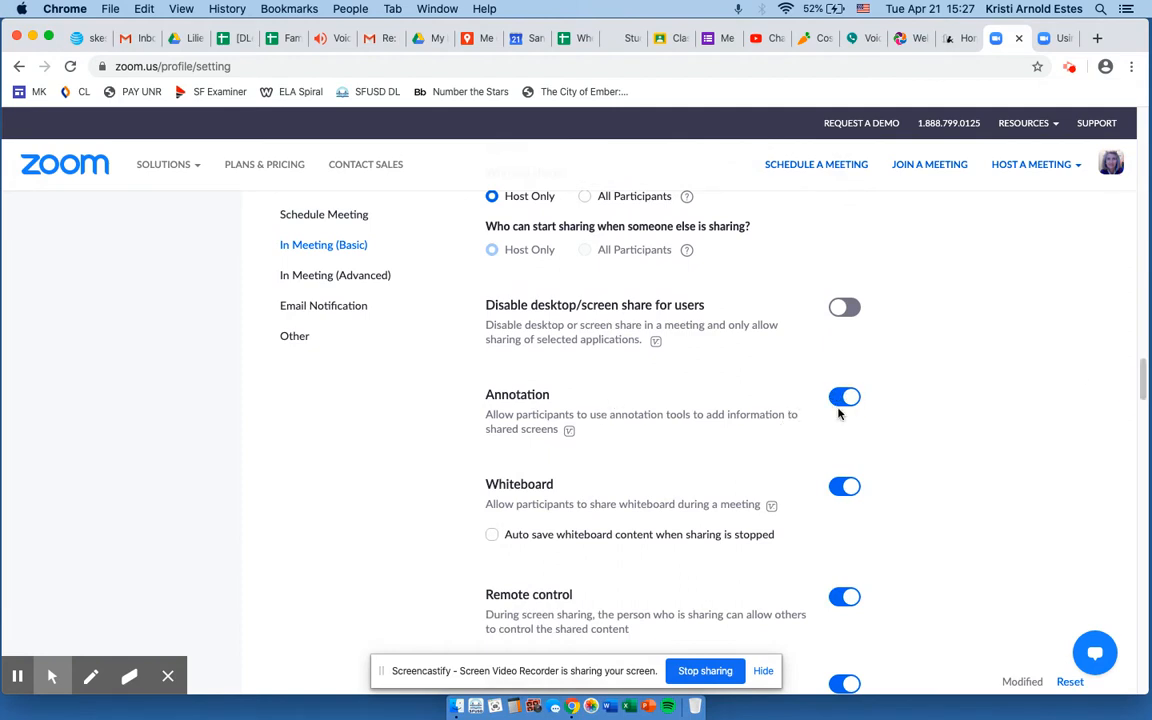
mouse_move(850, 405)
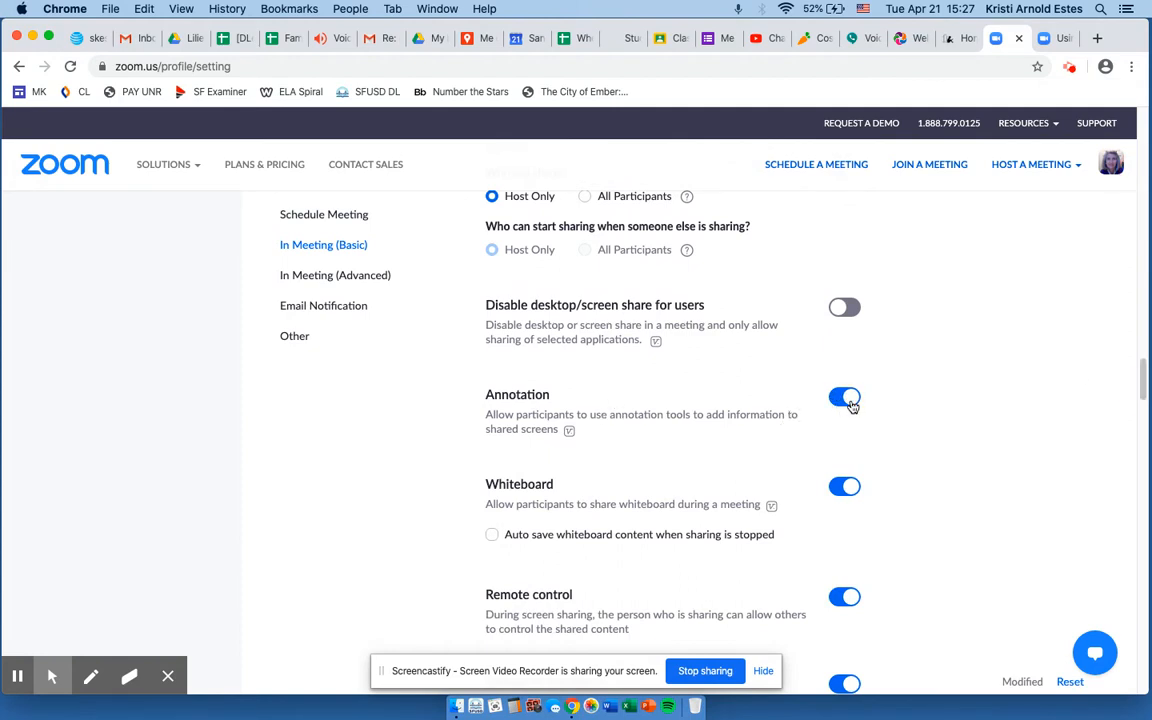
mouse_move(846, 399)
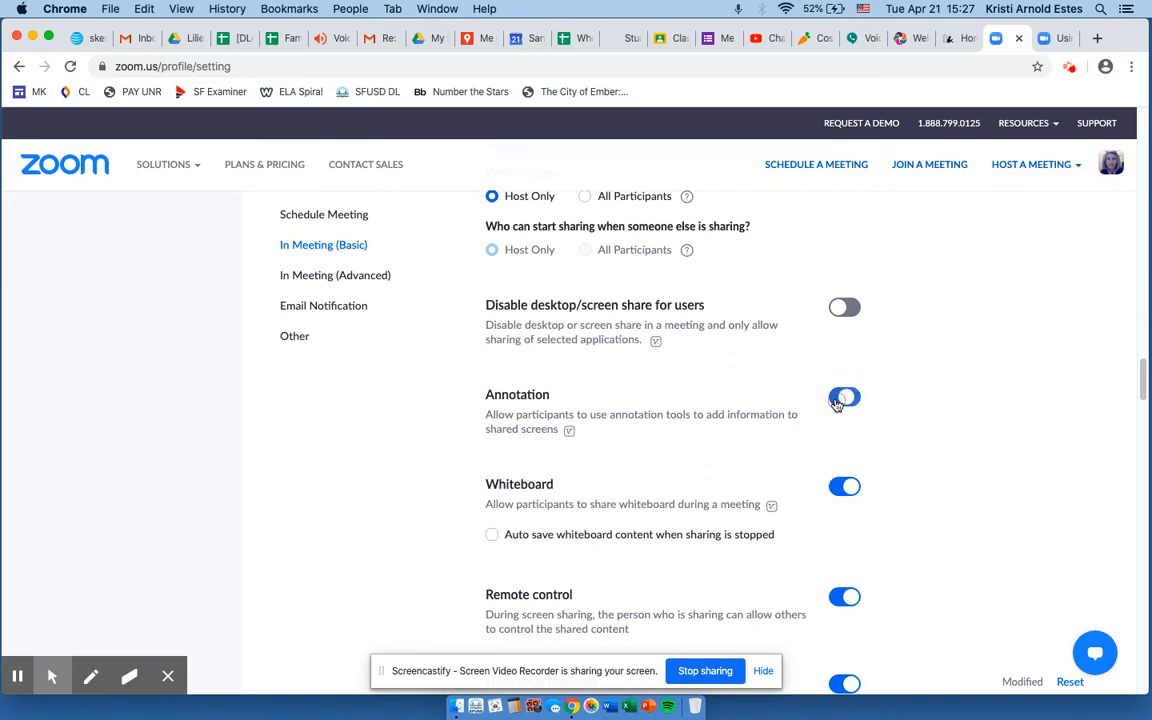
Toggle the Annotation switch off and back on so participant annotation stays enabled.
left_click(844, 398)
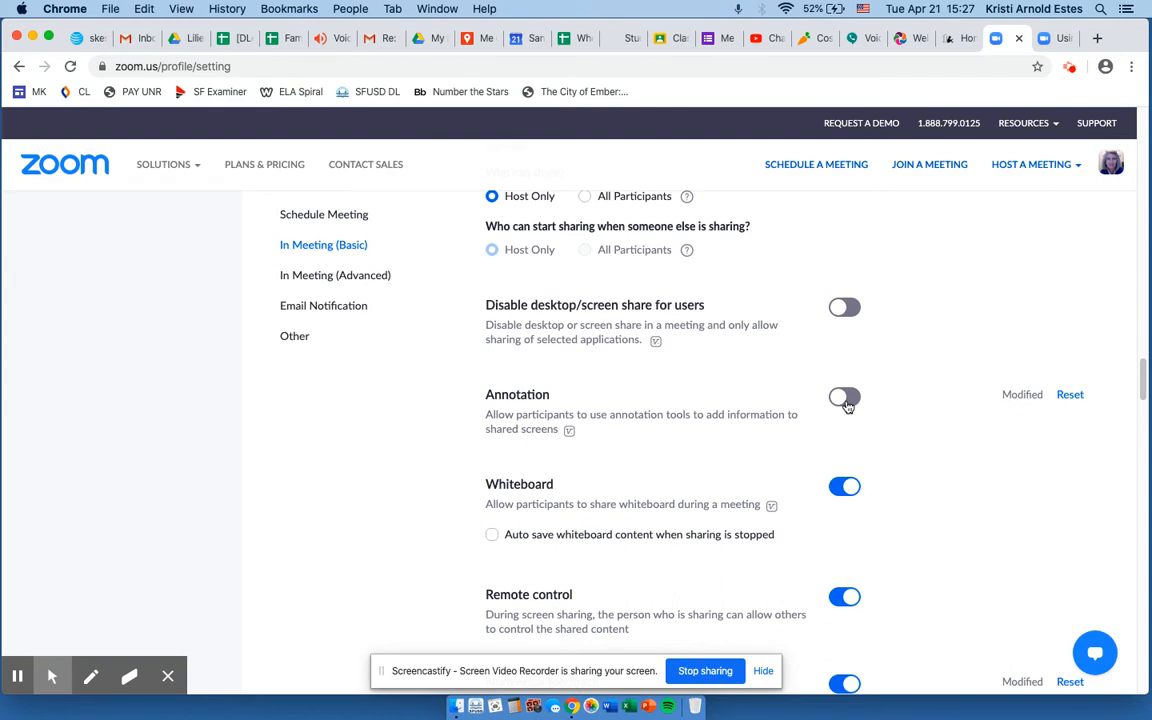
left_click(844, 398)
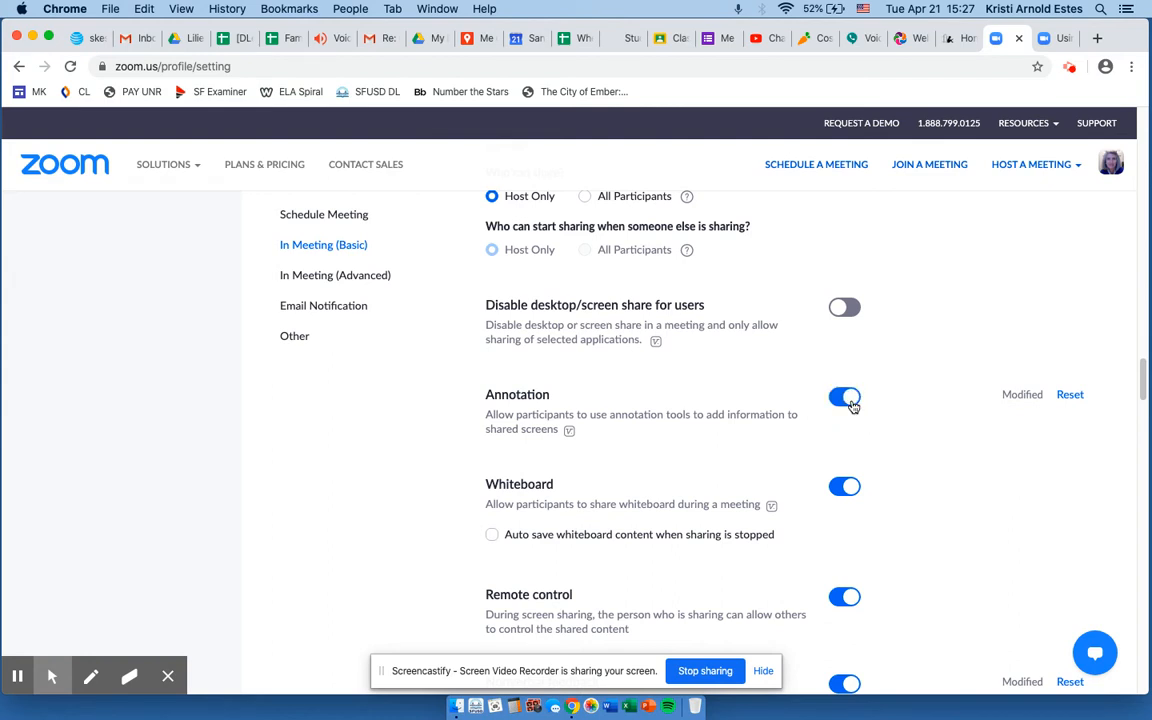
left_click(844, 397)
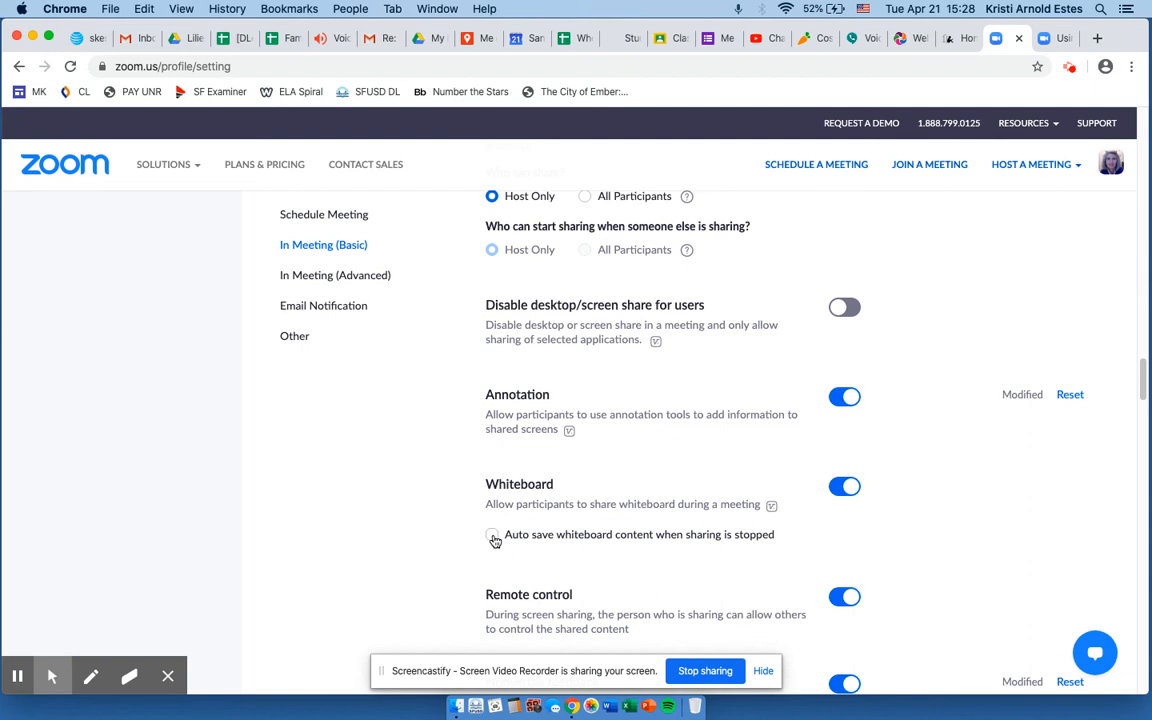
mouse_move(810, 424)
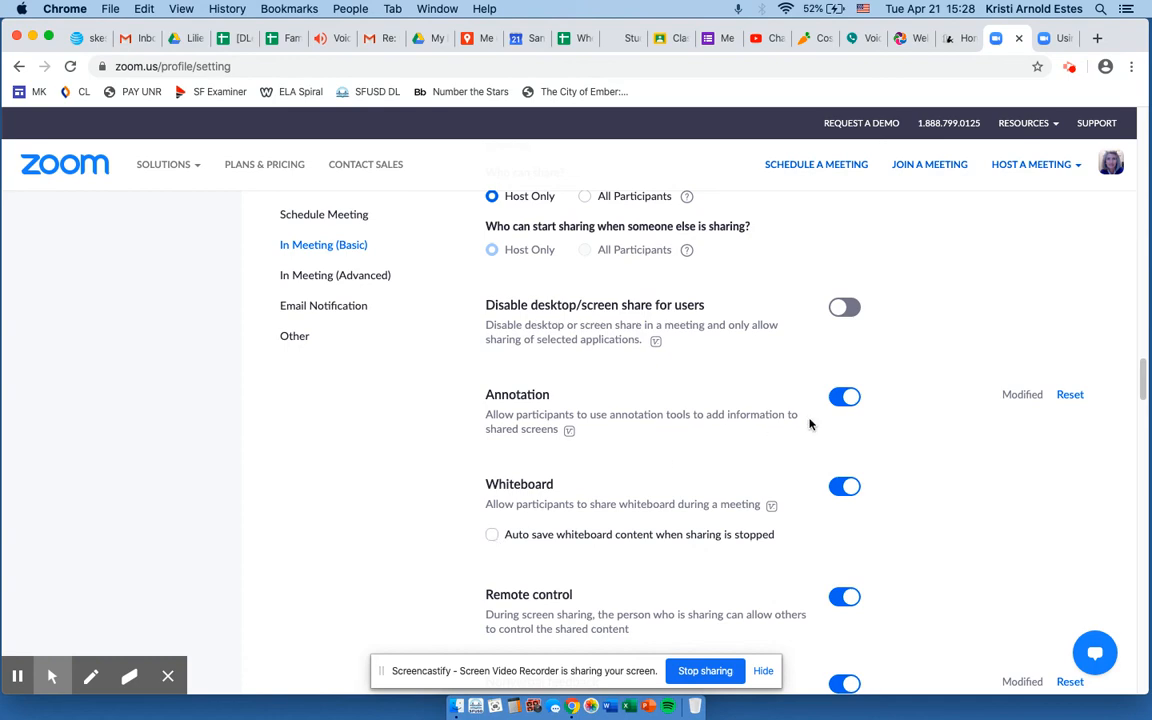